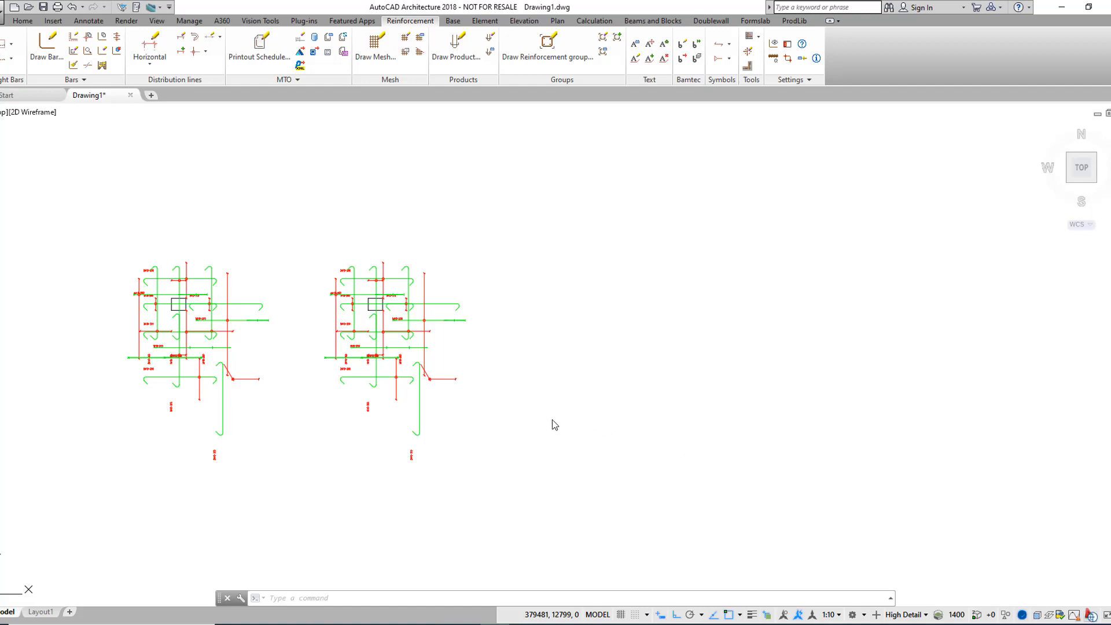
{"action": "mouse_move", "coordinate": [440, 419]}
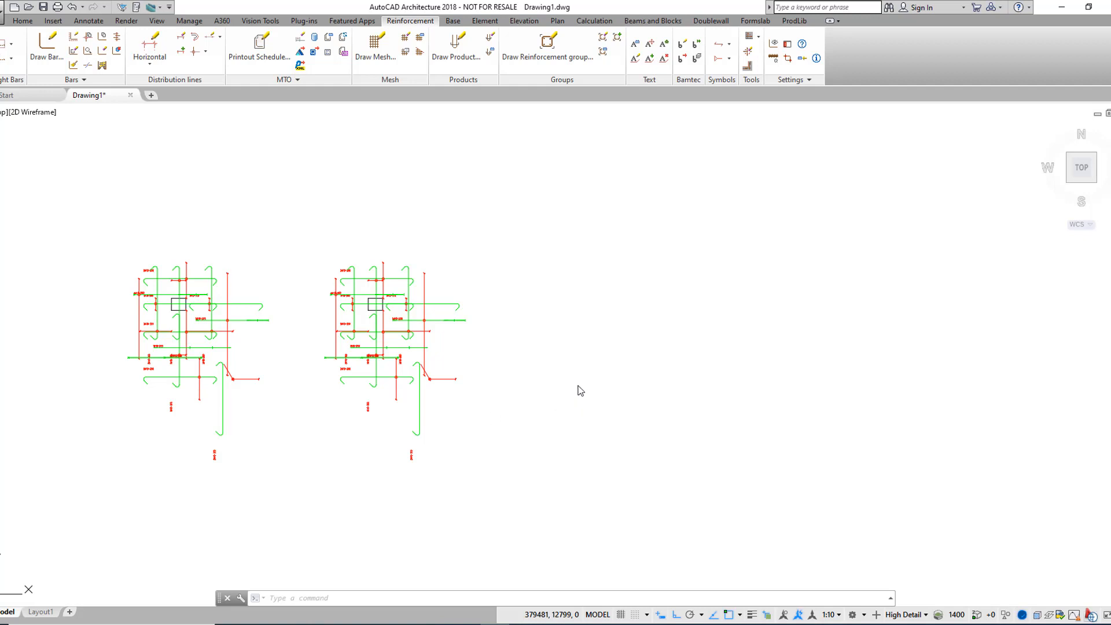
{"action": "mouse_move", "coordinate": [494, 370]}
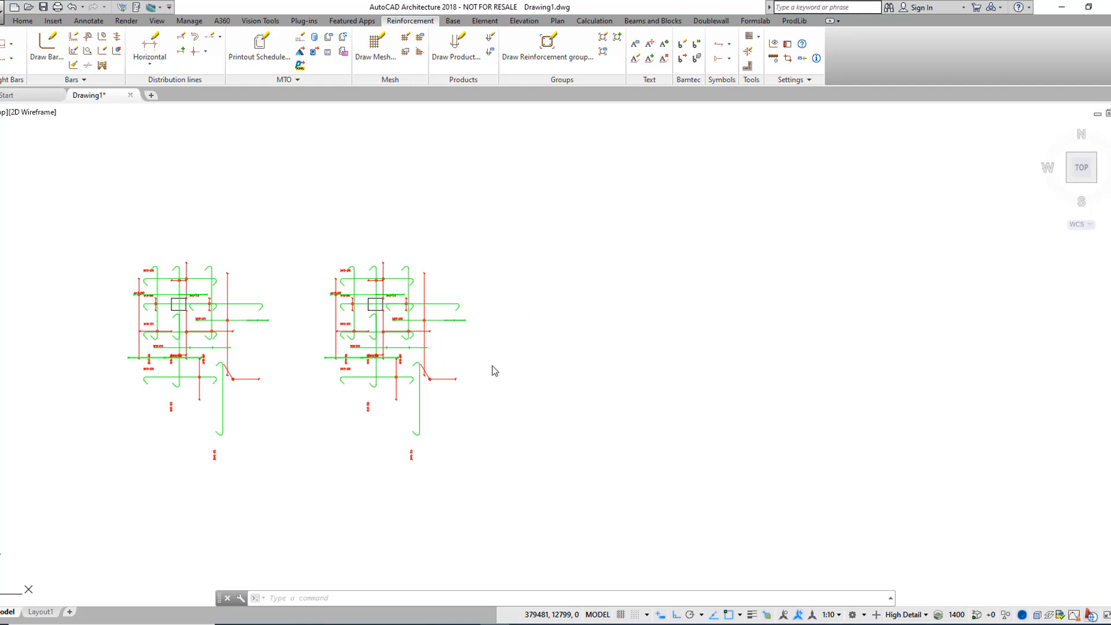
{"action": "mouse_move", "coordinate": [238, 297]}
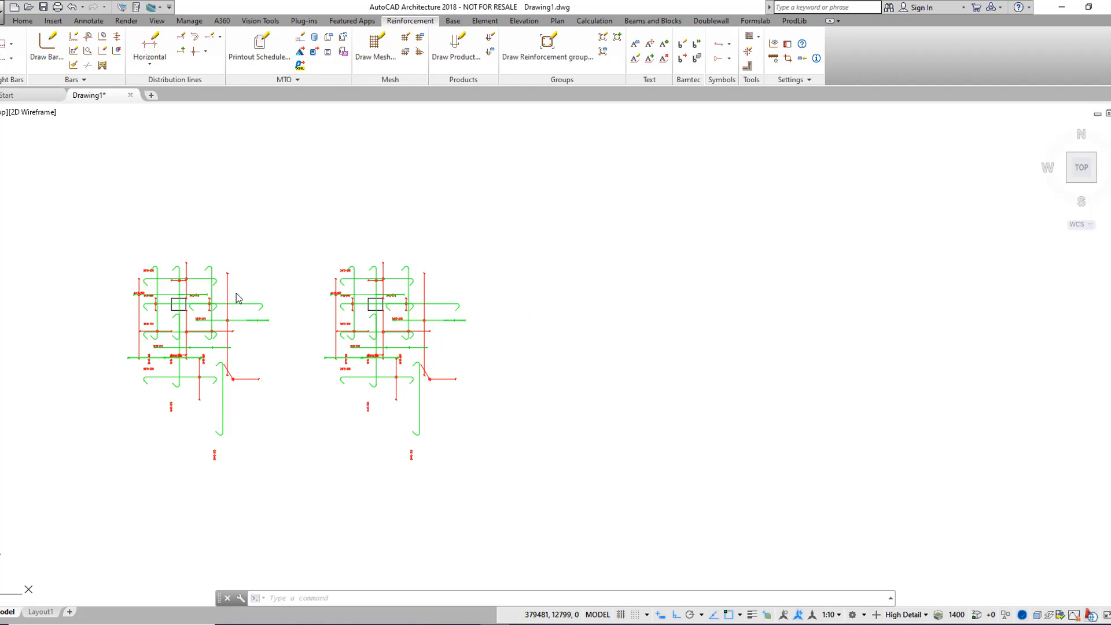
{"action": "mouse_move", "coordinate": [217, 455]}
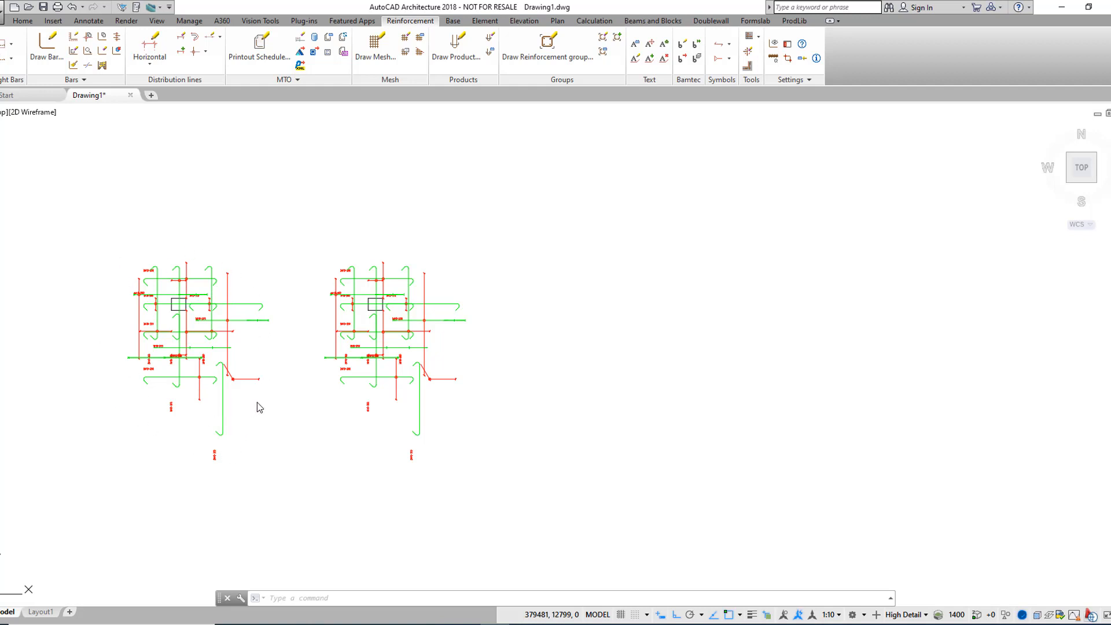
{"action": "mouse_move", "coordinate": [345, 402]}
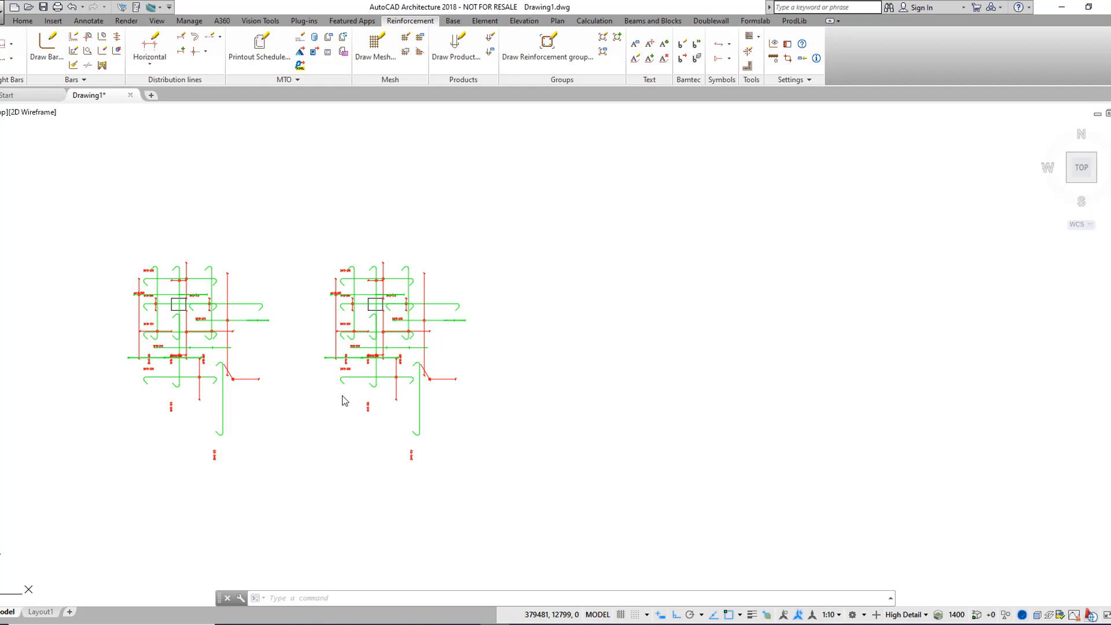
{"action": "mouse_move", "coordinate": [205, 285]}
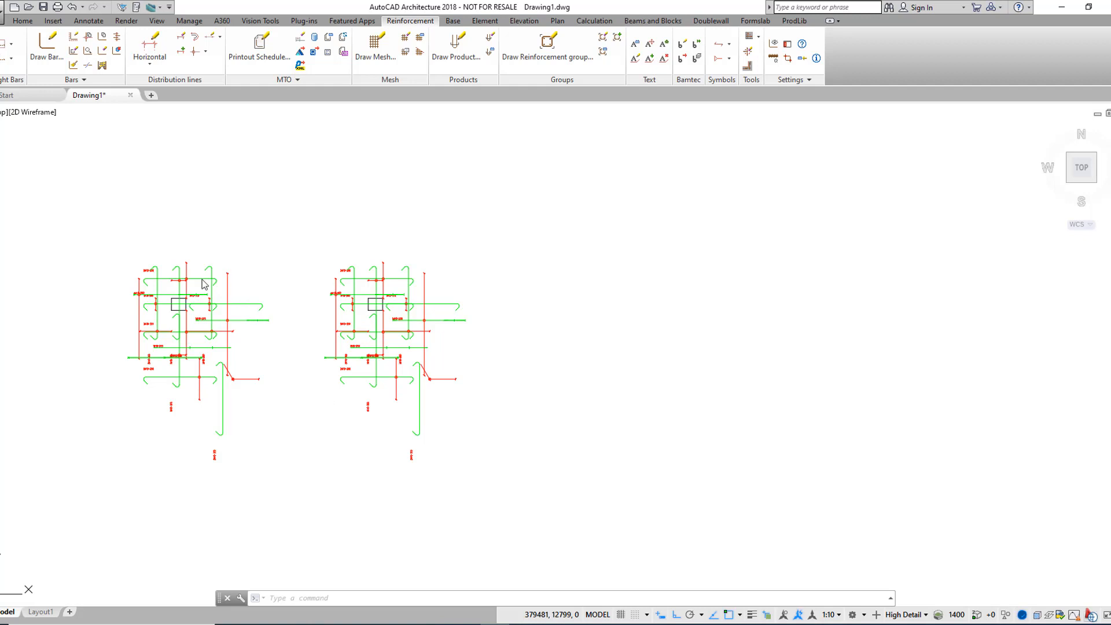
{"action": "mouse_move", "coordinate": [190, 354]}
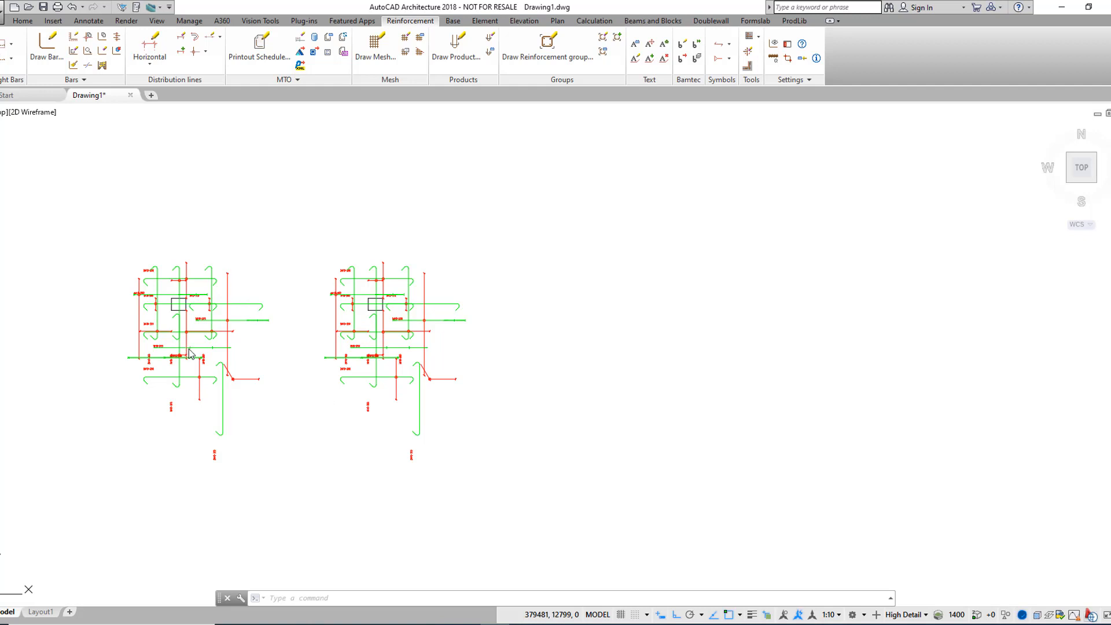
{"action": "mouse_move", "coordinate": [213, 381]}
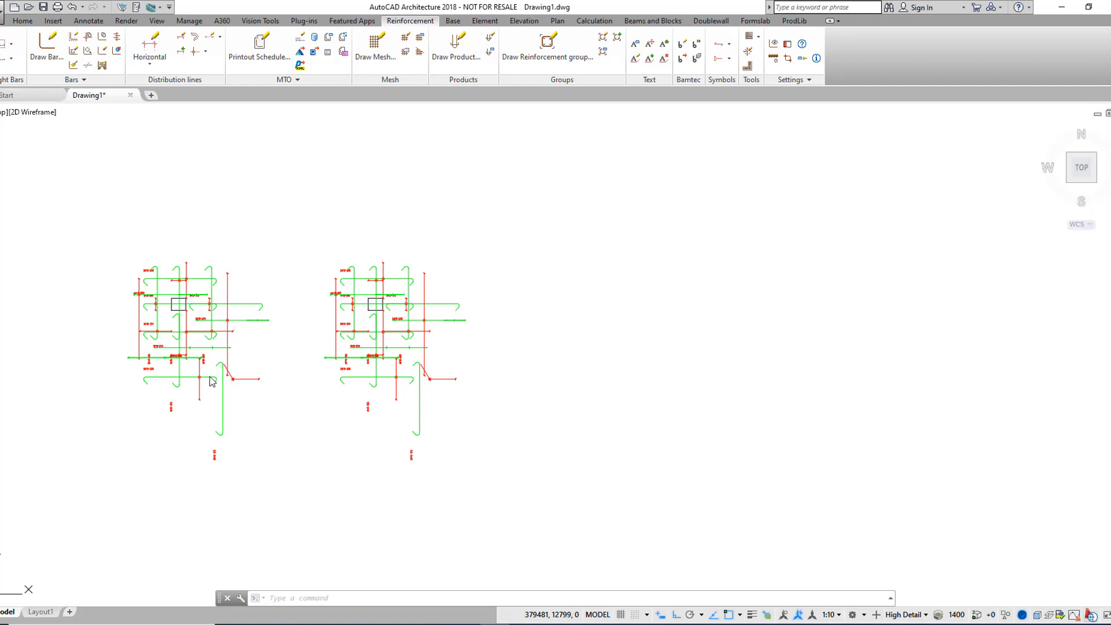
{"action": "mouse_move", "coordinate": [221, 392]}
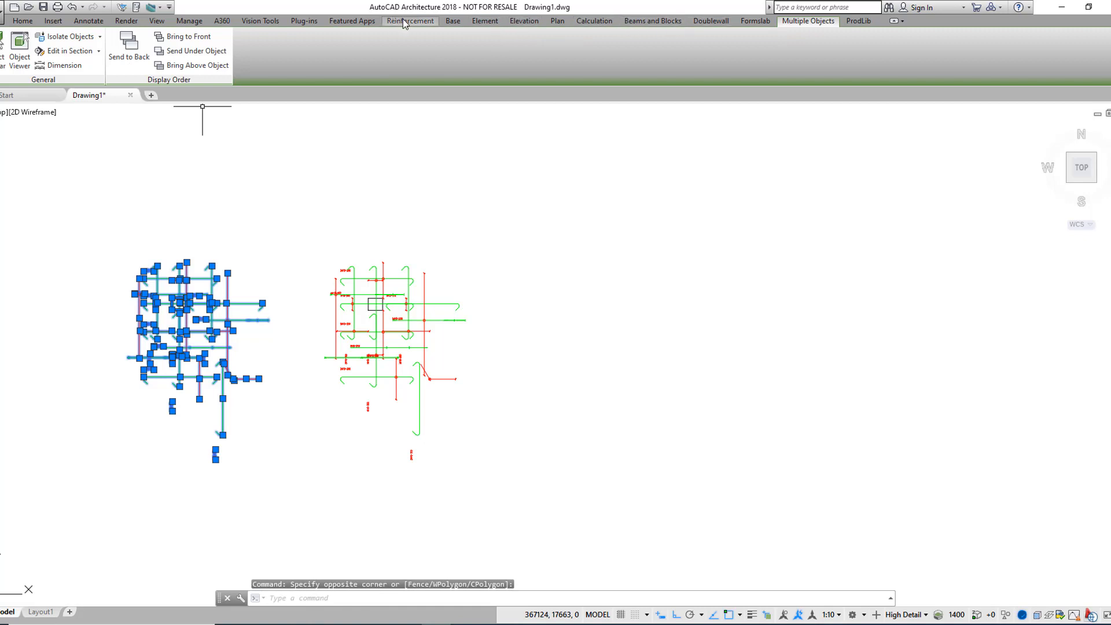
Tag the left layout's selected bars with pouring phase F1 via Edit data.
{"action": "left_click", "coordinate": [409, 21]}
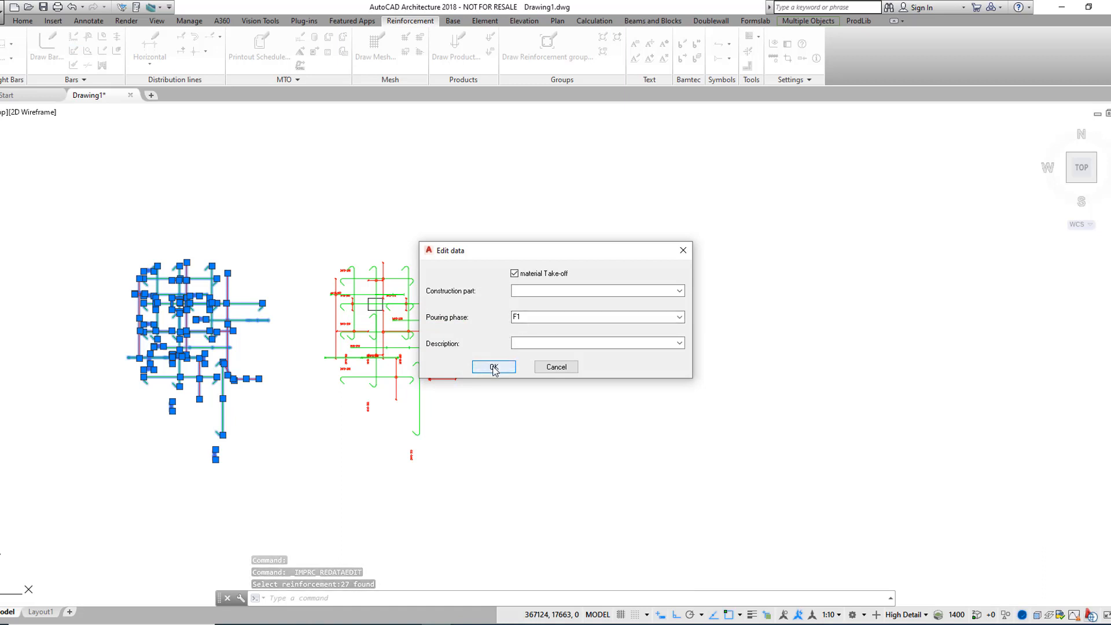
{"action": "left_click", "coordinate": [493, 367]}
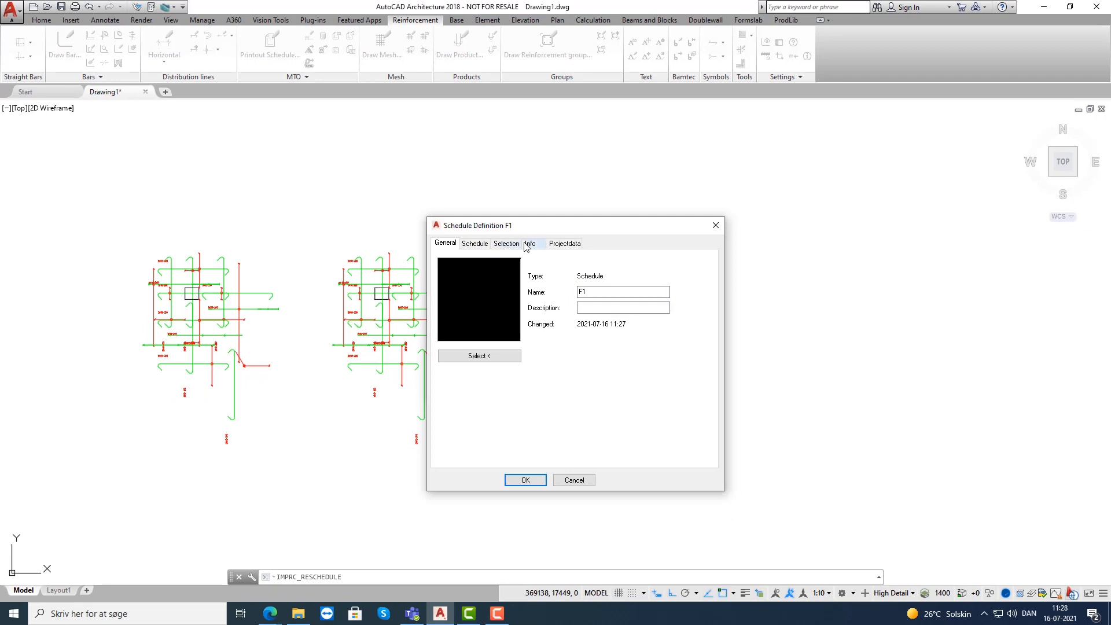
Give schedule definition F1 the selection criterion Pouringphase = F1 and save it.
{"action": "left_click", "coordinate": [506, 243]}
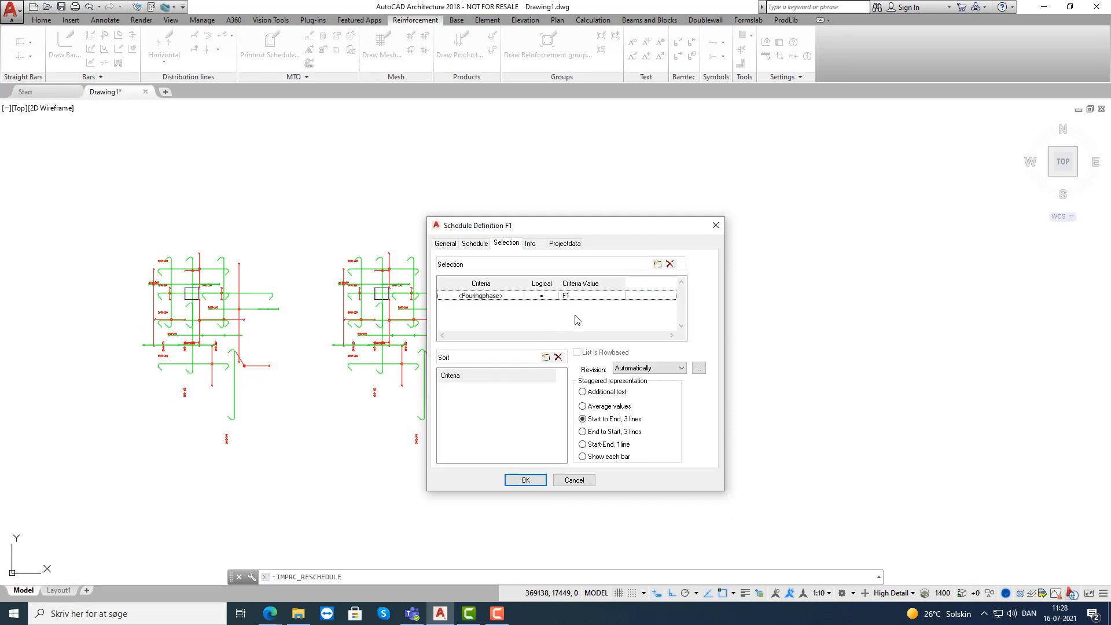
{"action": "mouse_move", "coordinate": [573, 323]}
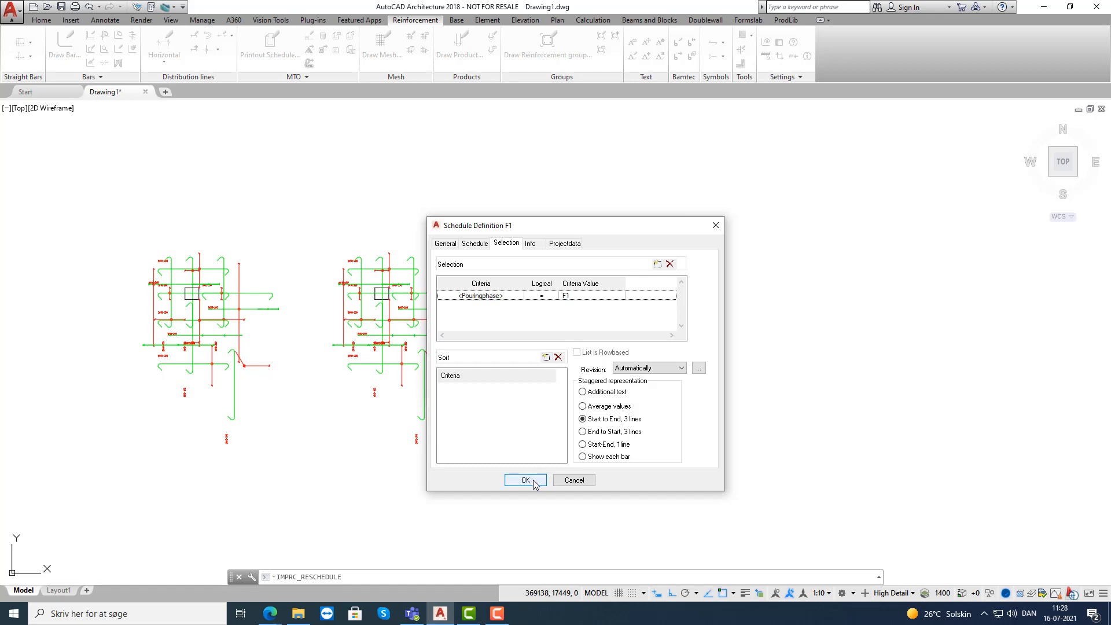
{"action": "left_click", "coordinate": [526, 479]}
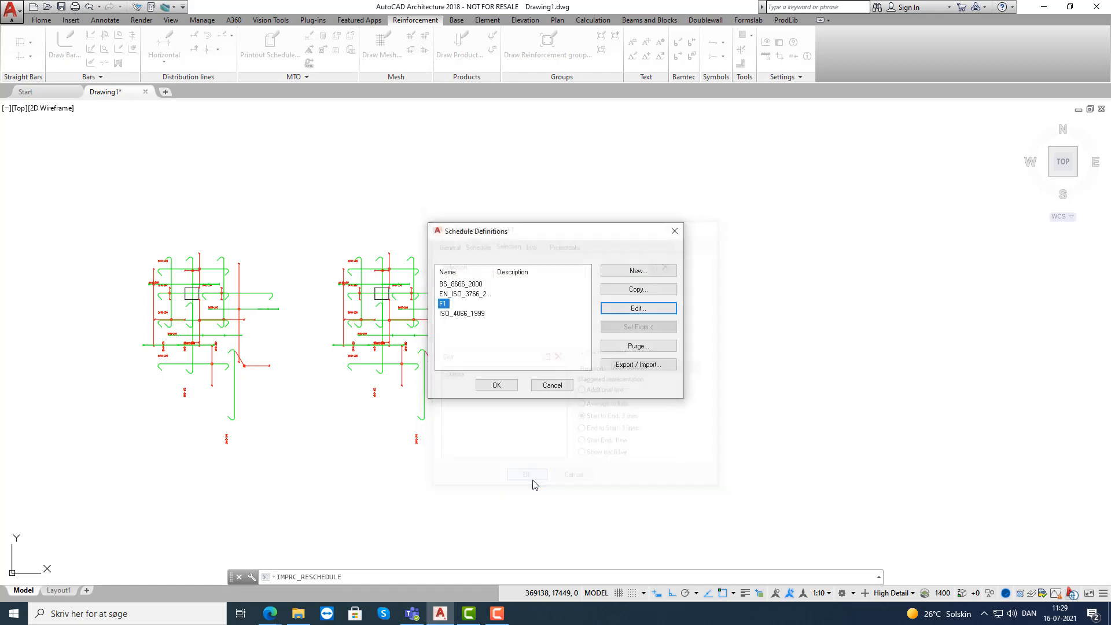
{"action": "left_click", "coordinate": [497, 384]}
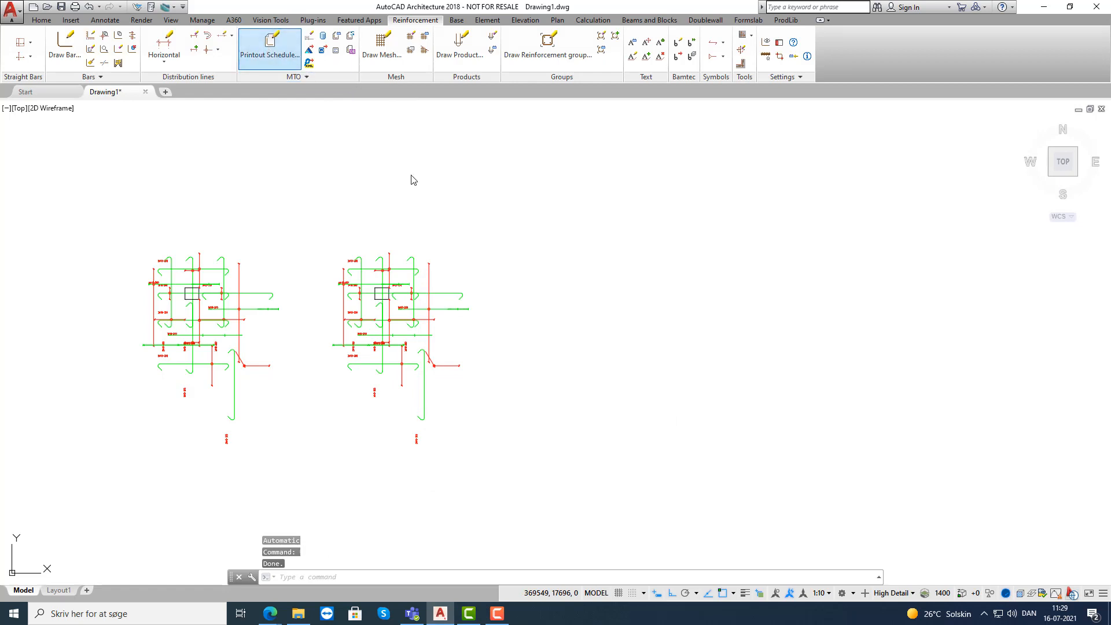
Insert the printed F1 bar schedule table to the right of the rebar layouts.
{"action": "left_click", "coordinate": [270, 48]}
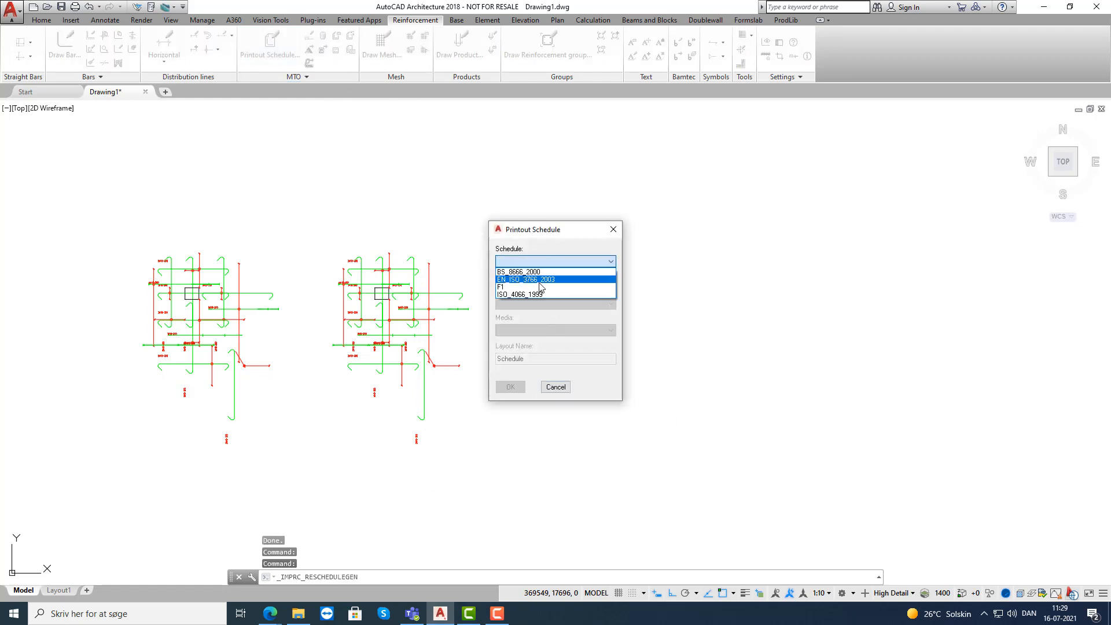
{"action": "left_click", "coordinate": [509, 386]}
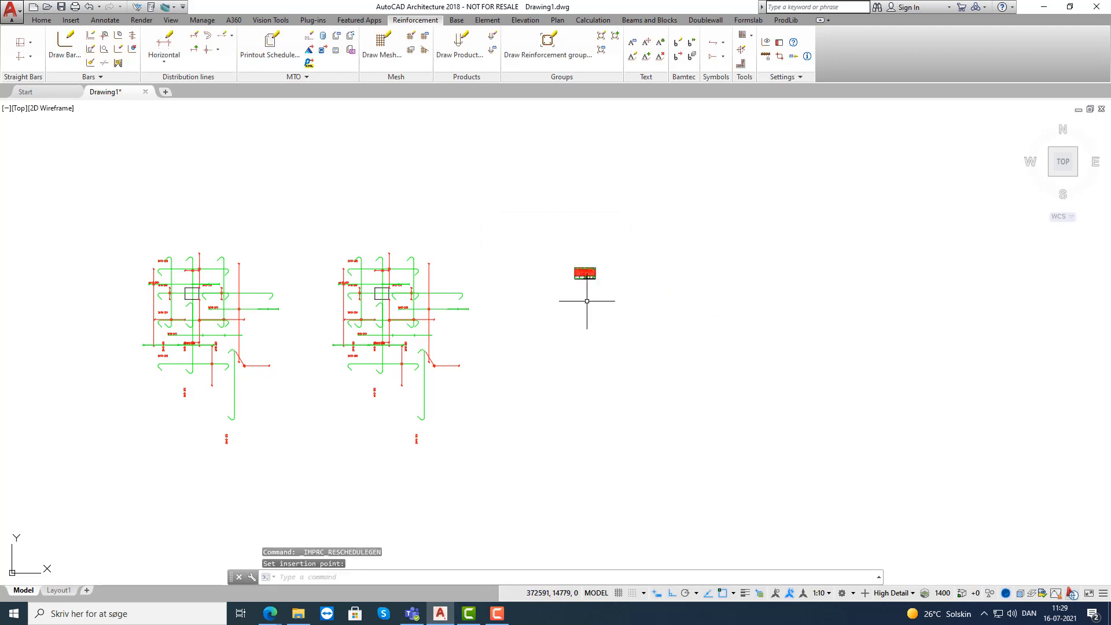
{"action": "left_click", "coordinate": [587, 301]}
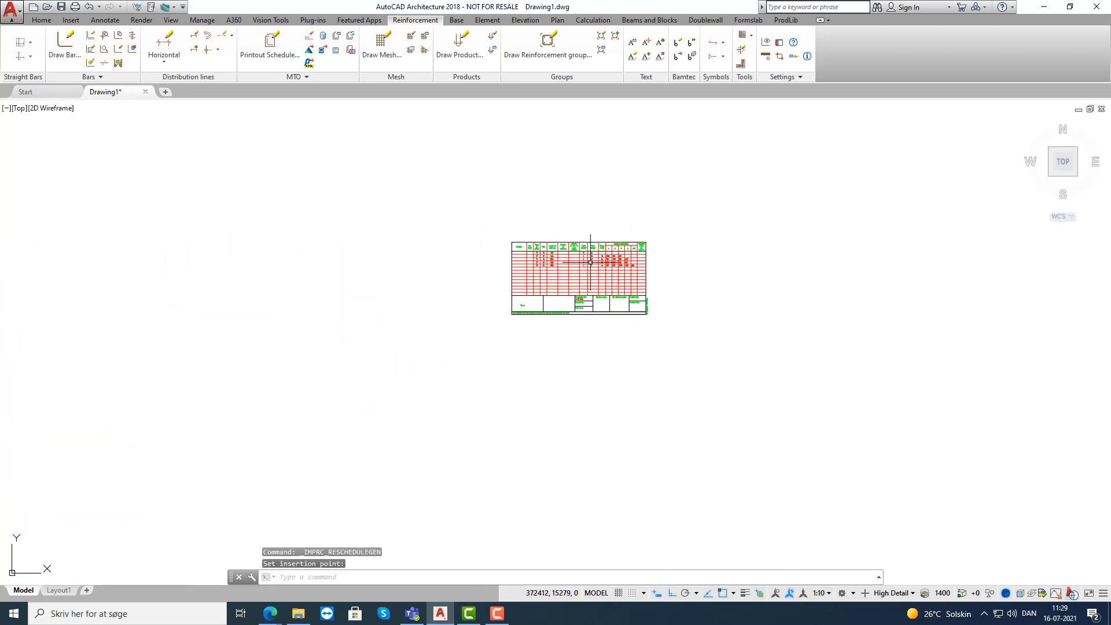